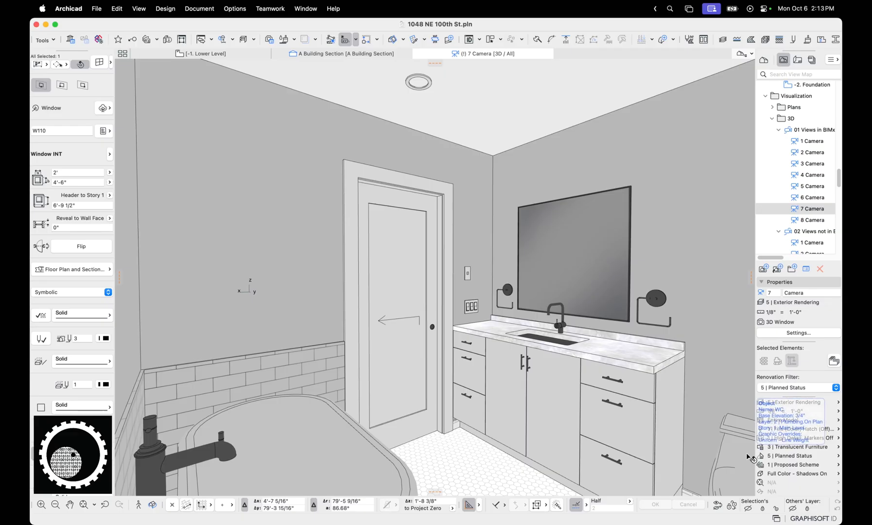
pyautogui.moveTo(812, 367)
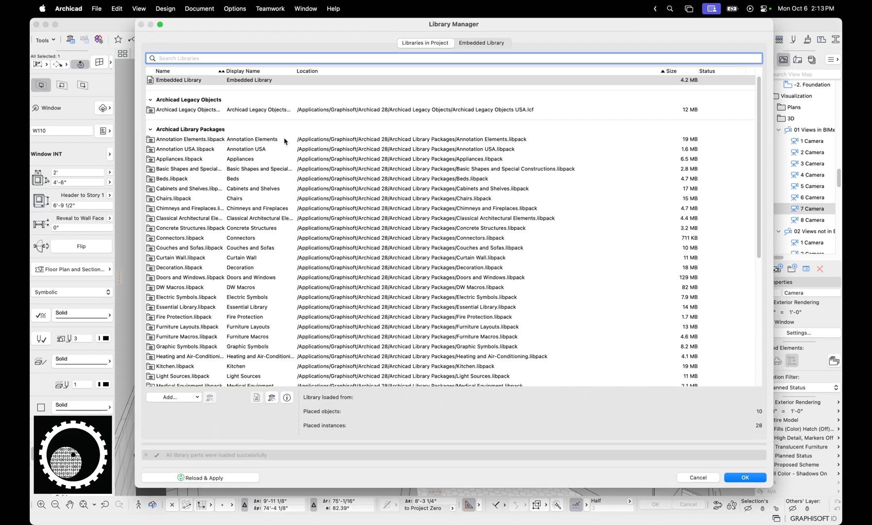
pyautogui.moveTo(273, 169)
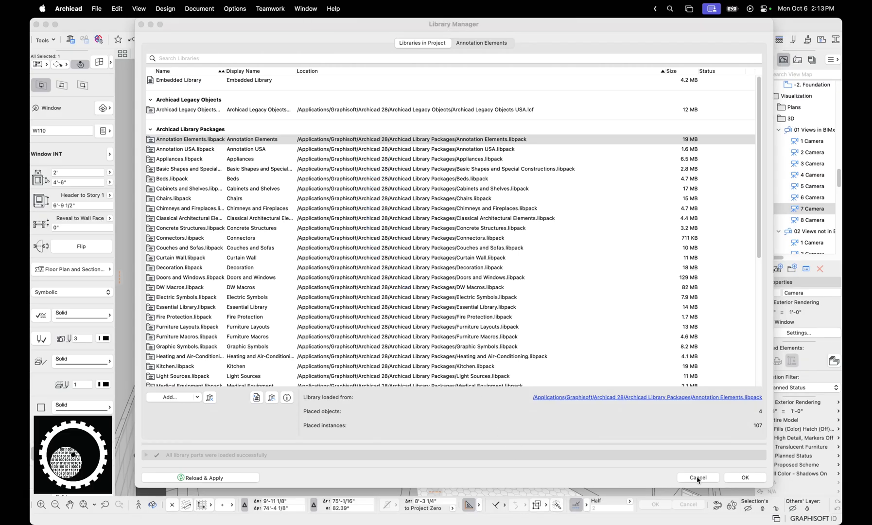
# Close the Library Manager list of Archicad 28 packages without making changes.
pyautogui.click(697, 477)
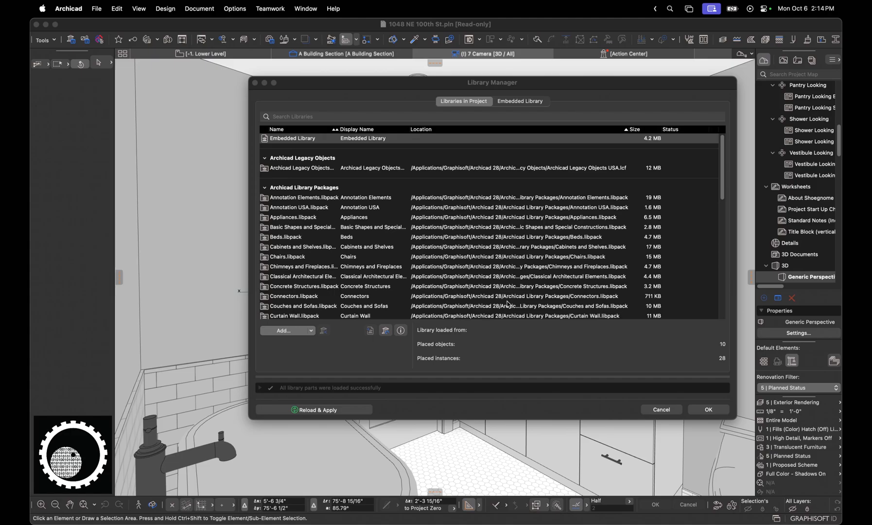
pyautogui.click(708, 409)
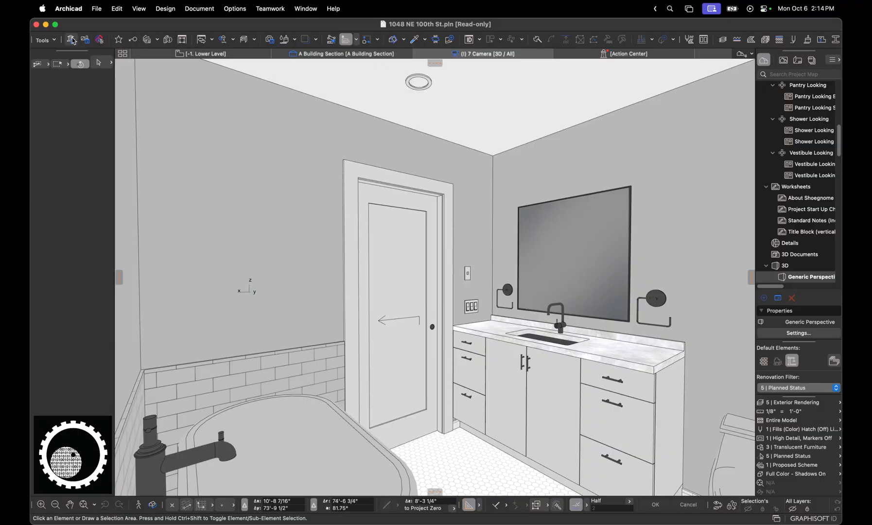
# Review the linked packages again, selecting Annotation Elements, then cancel out to Finder.
pyautogui.click(99, 40)
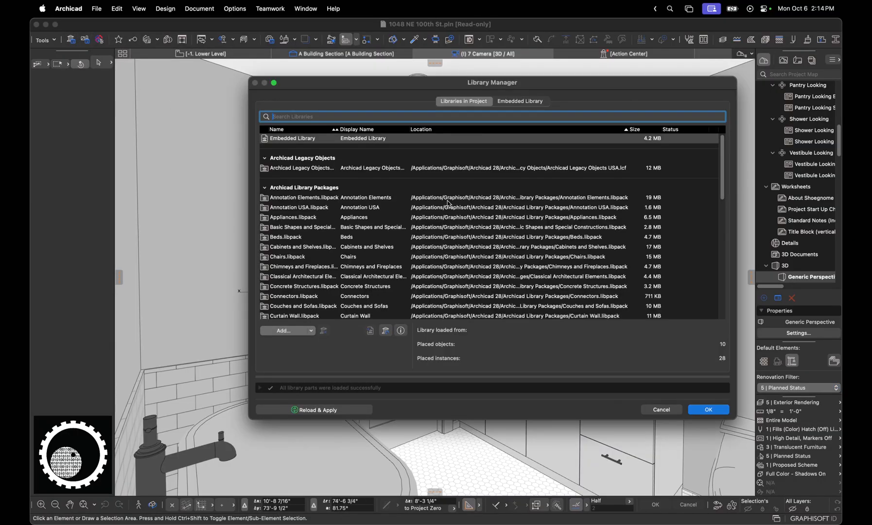
pyautogui.click(287, 331)
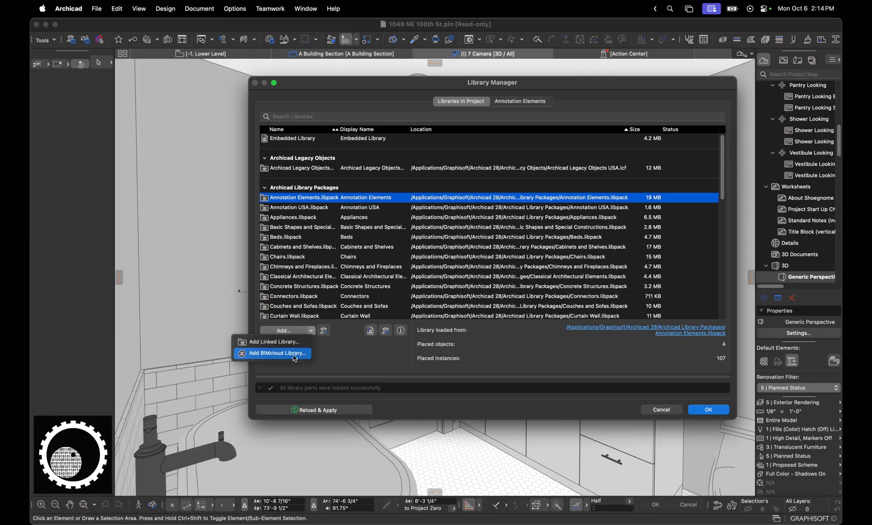
pyautogui.scroll(-3)
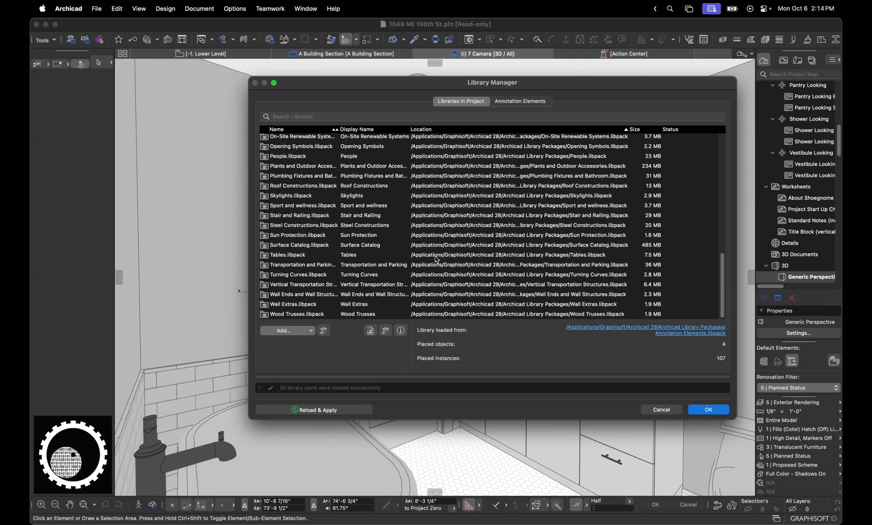
pyautogui.click(708, 409)
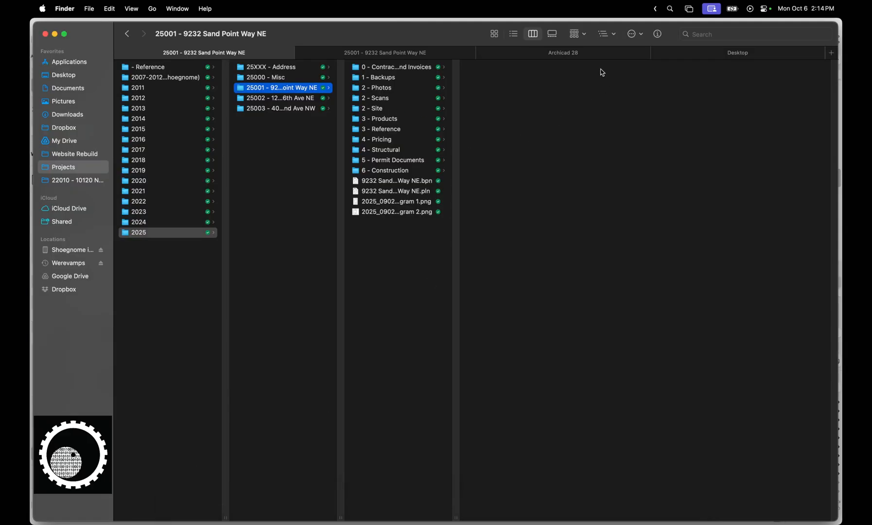
# Rename the Archicad 28 application folder to Archicad 28 USA and reopen the project read-only in Archicad 29.
pyautogui.click(562, 52)
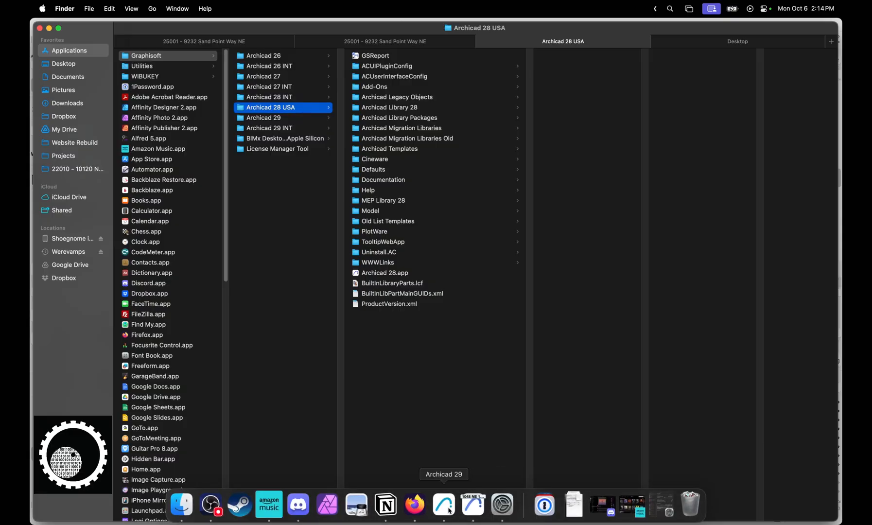
pyautogui.click(96, 9)
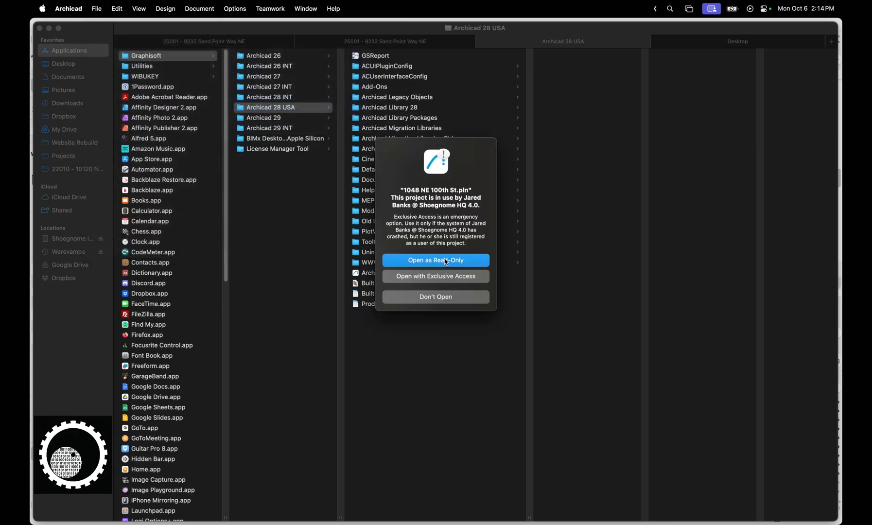
pyautogui.click(436, 260)
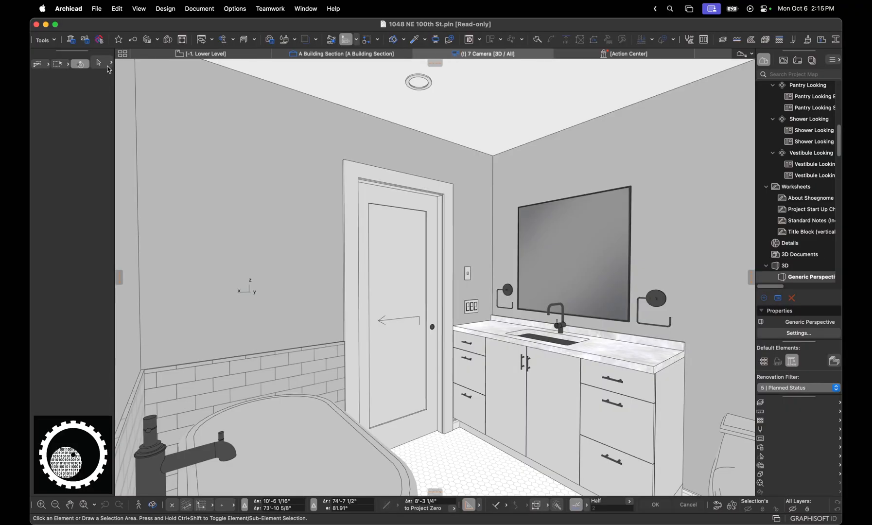
# Check that packages now link from Archicad 29 with Legacy Objects missing, then cancel the list.
pyautogui.click(71, 40)
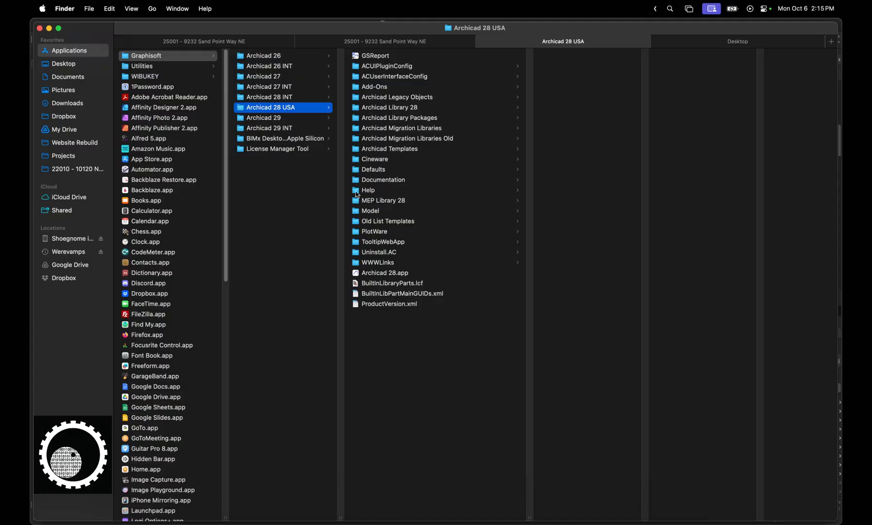
pyautogui.moveTo(292, 113)
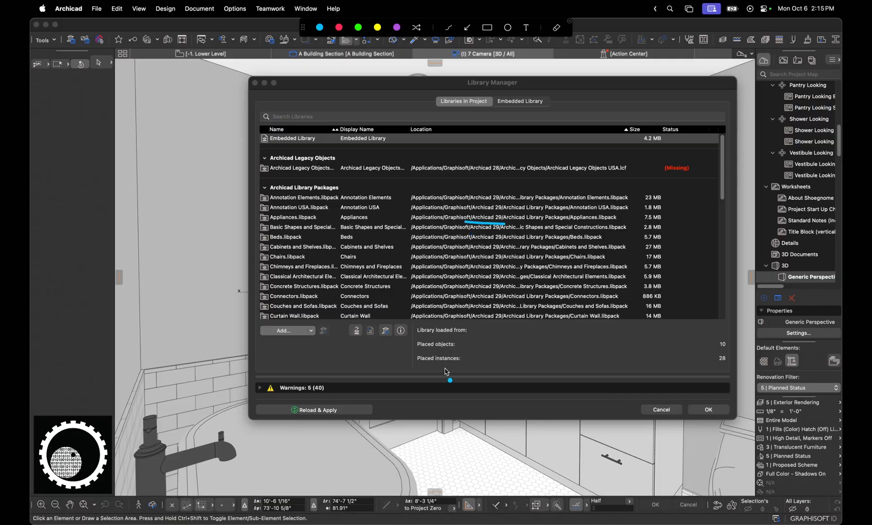
pyautogui.moveTo(404, 177)
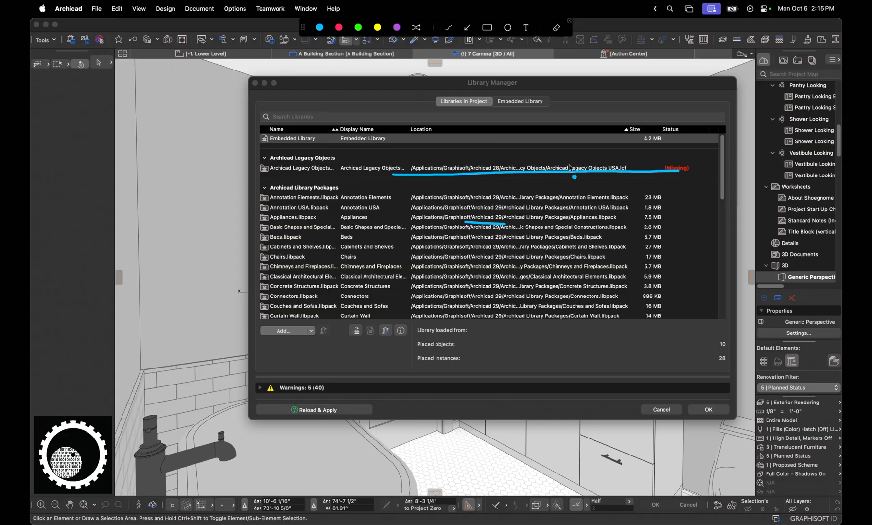
pyautogui.moveTo(611, 187)
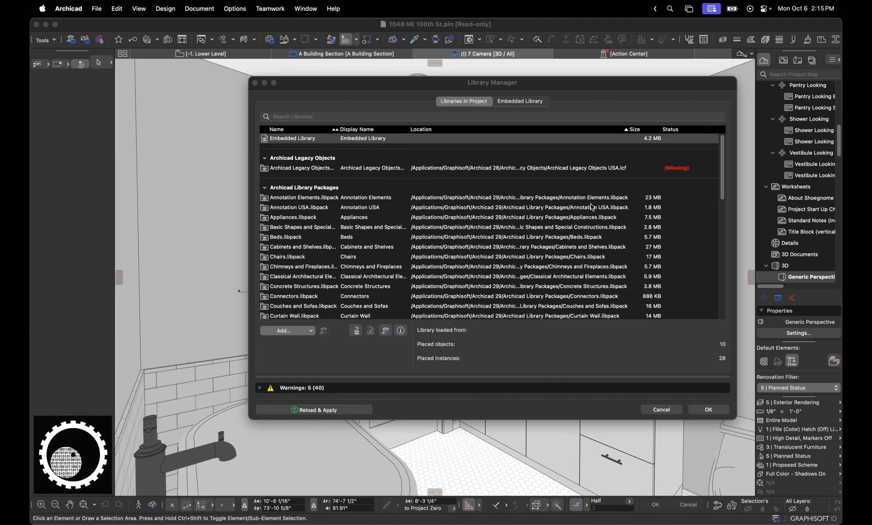
pyautogui.moveTo(612, 396)
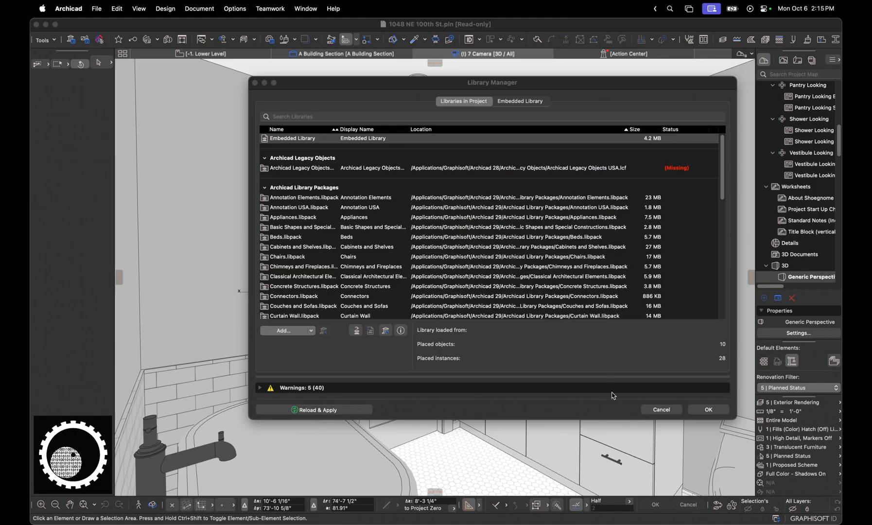
pyautogui.click(708, 409)
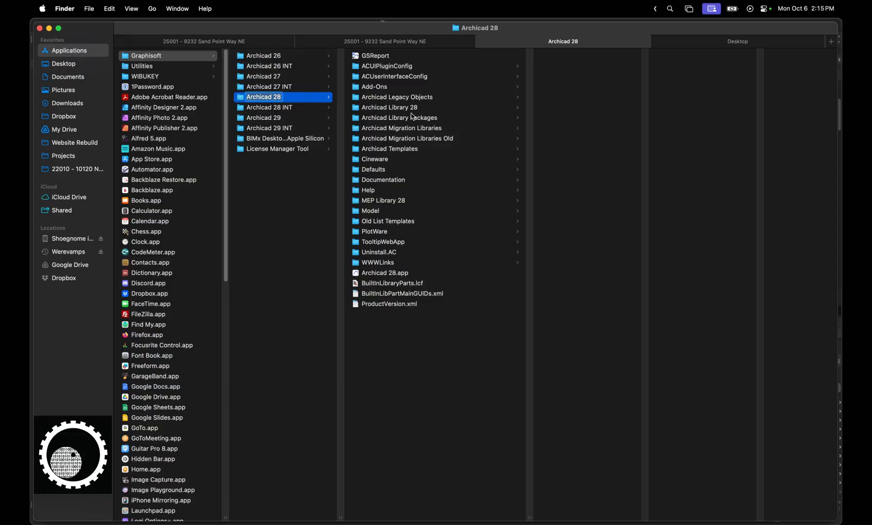
# Return to the open project and close it without saving changes.
pyautogui.click(400, 117)
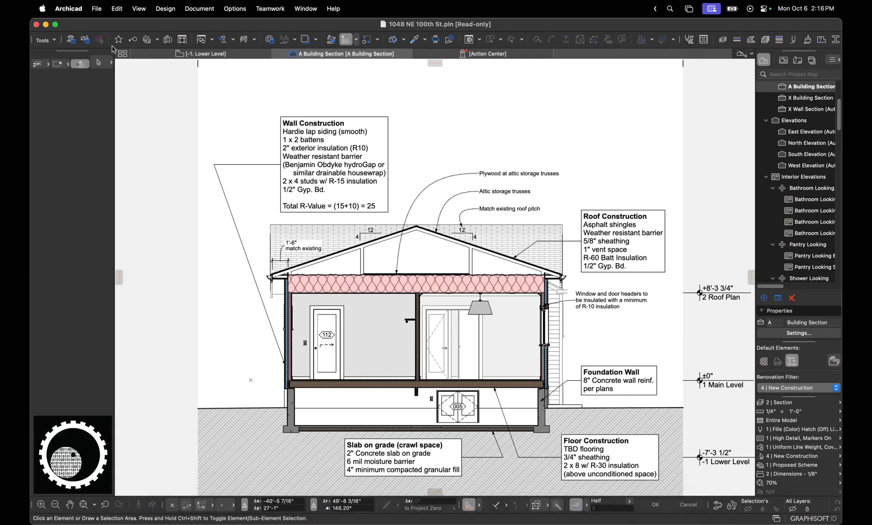
pyautogui.click(37, 24)
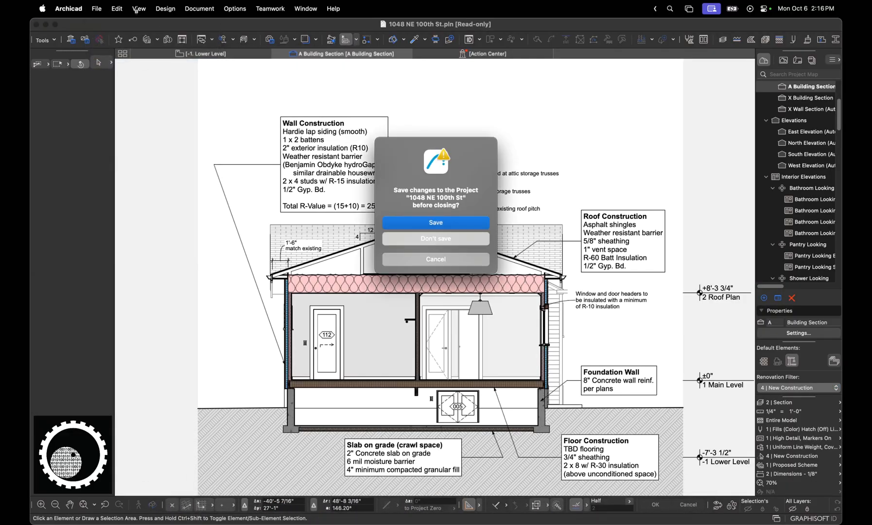
pyautogui.click(96, 8)
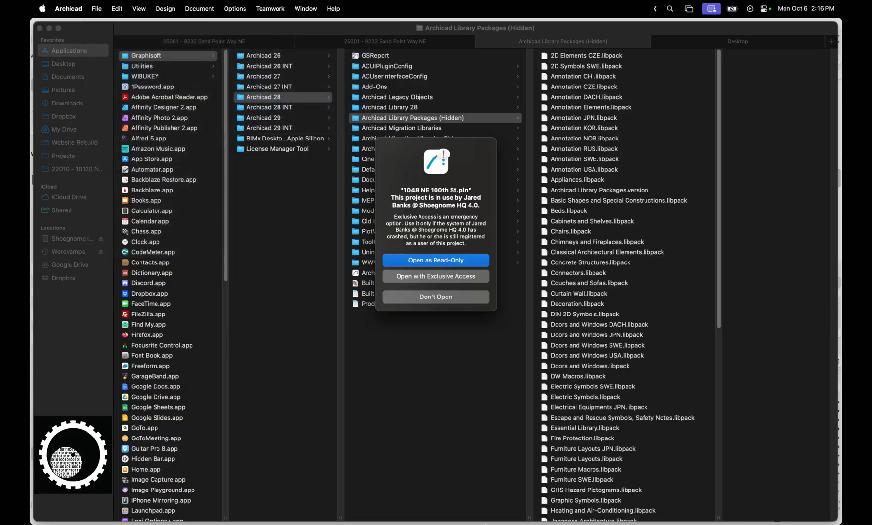
# Reopen the project read-only, verify all libraries load from Archicad 29, and cancel the list.
pyautogui.click(436, 260)
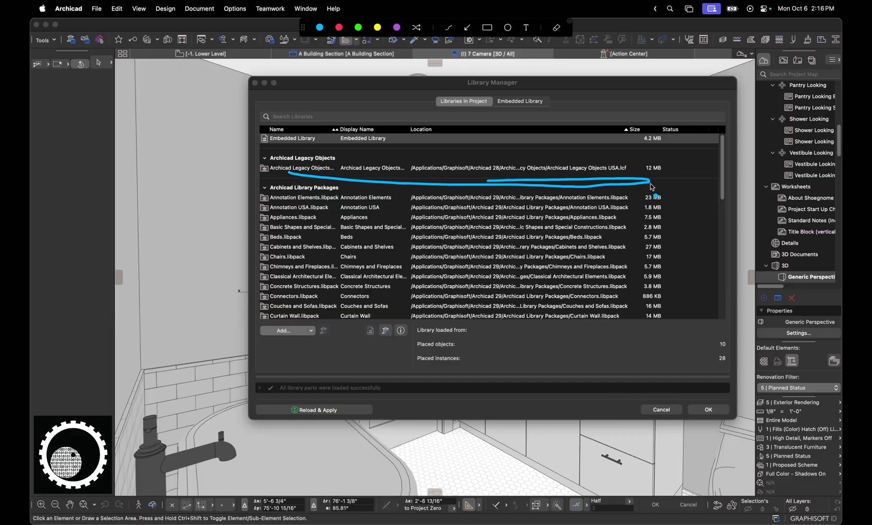
pyautogui.moveTo(450, 178)
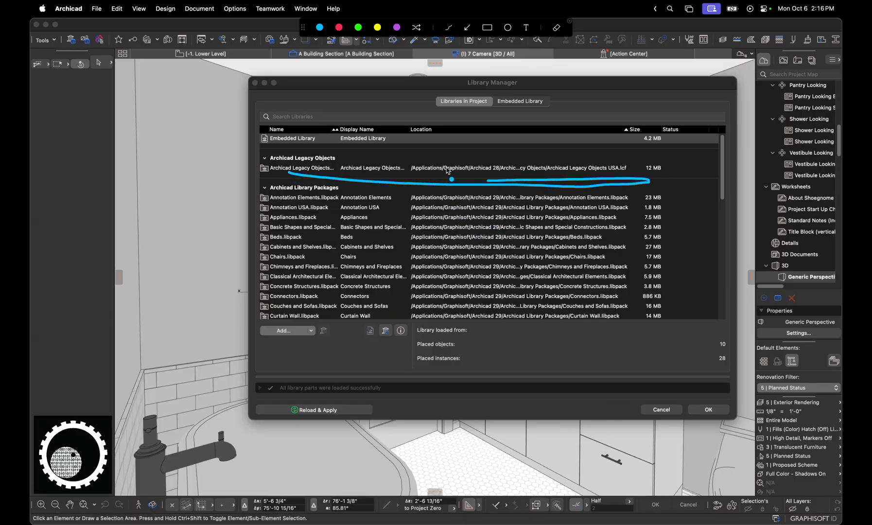
pyautogui.moveTo(524, 171)
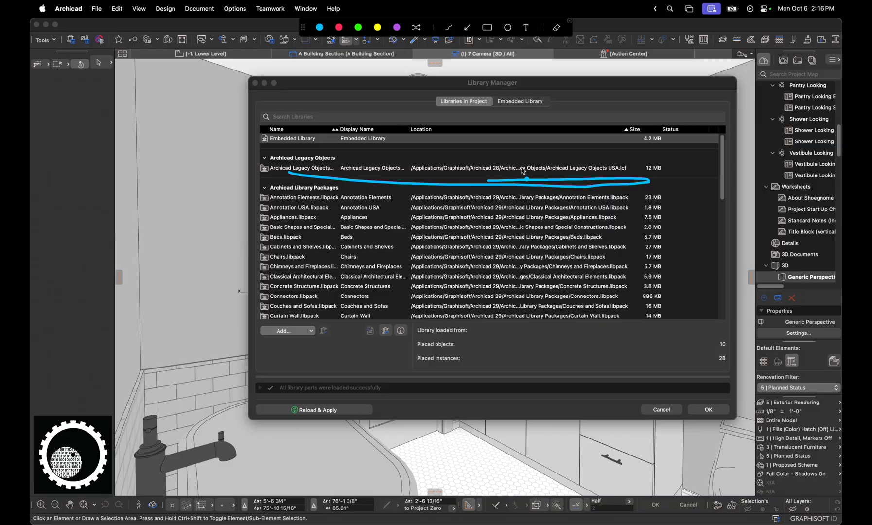
pyautogui.moveTo(418, 214)
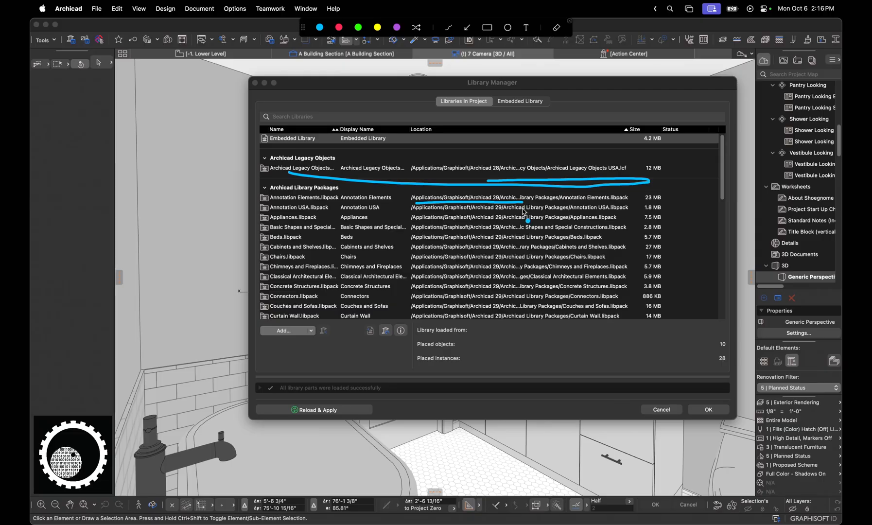
pyautogui.moveTo(523, 214)
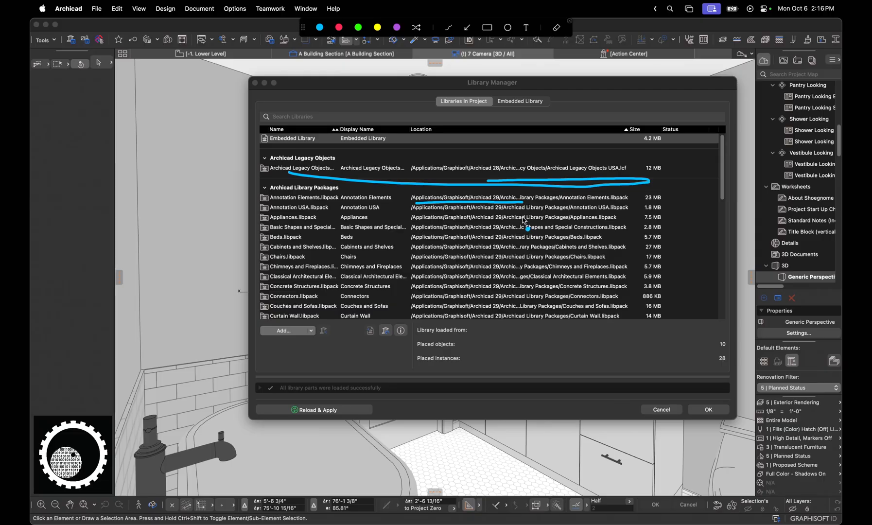
pyautogui.click(304, 237)
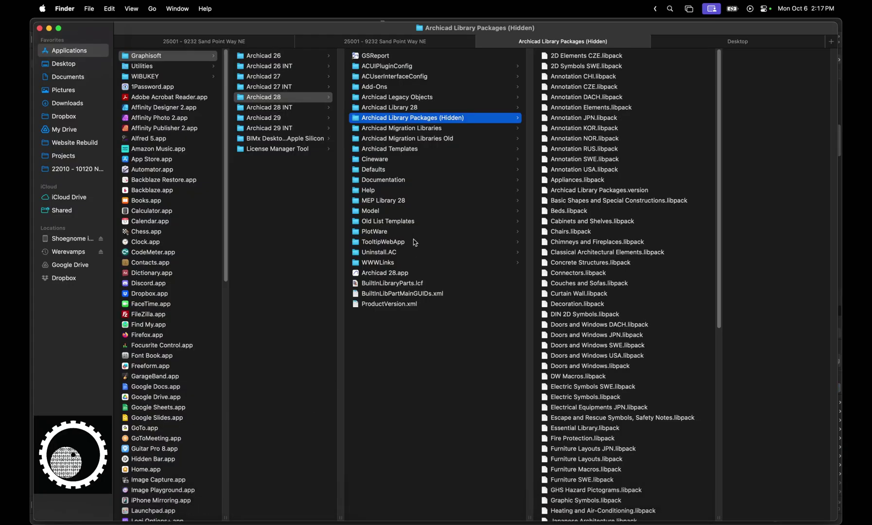
pyautogui.moveTo(465, 135)
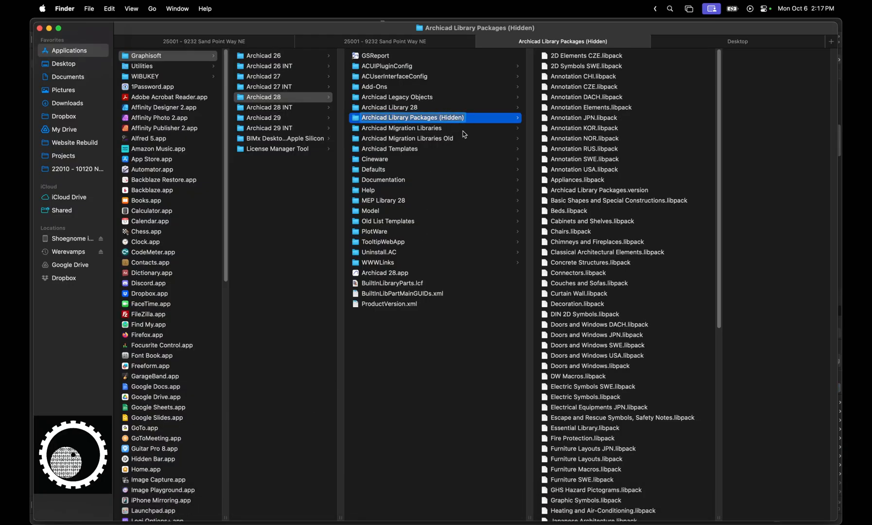
pyautogui.click(402, 128)
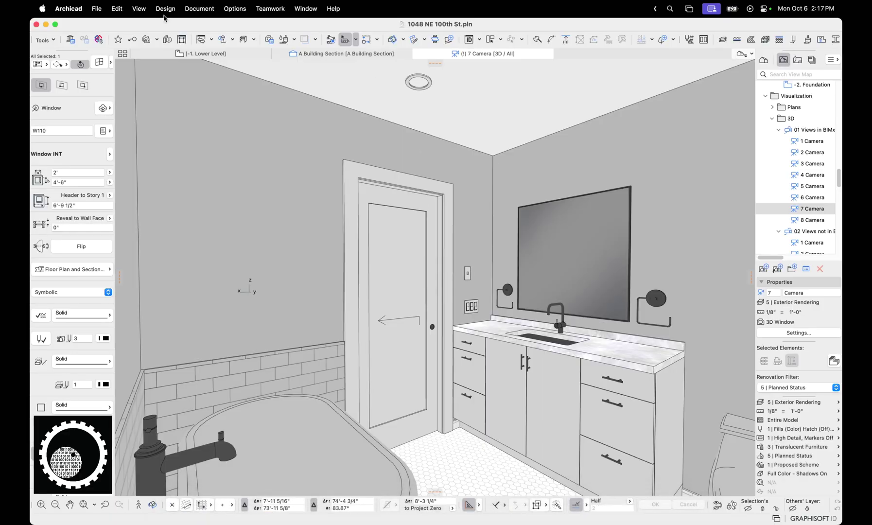
pyautogui.moveTo(120, 48)
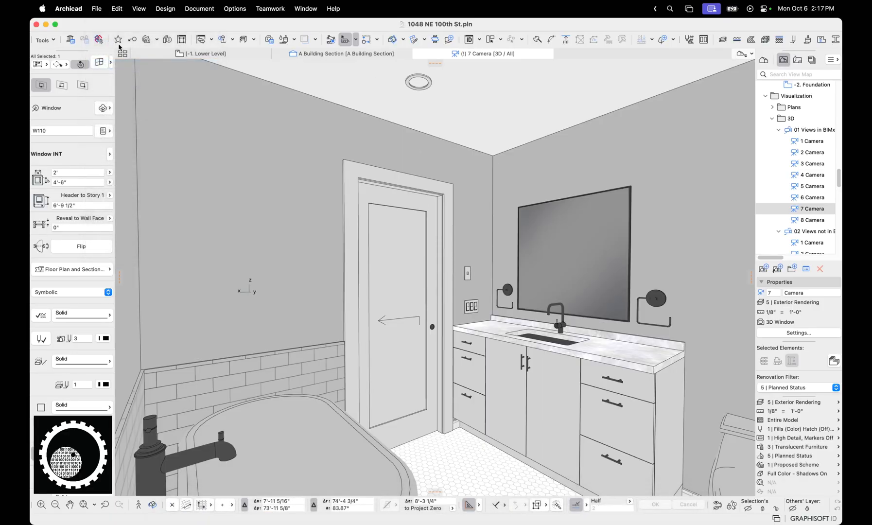
# Show the Library Manager where every Archicad 28 library package is listed as Missing.
pyautogui.click(96, 9)
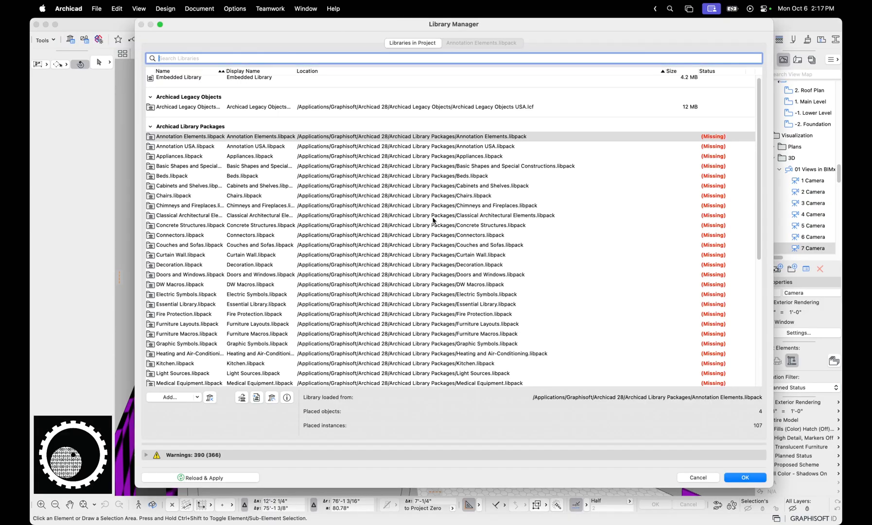
pyautogui.moveTo(161, 500)
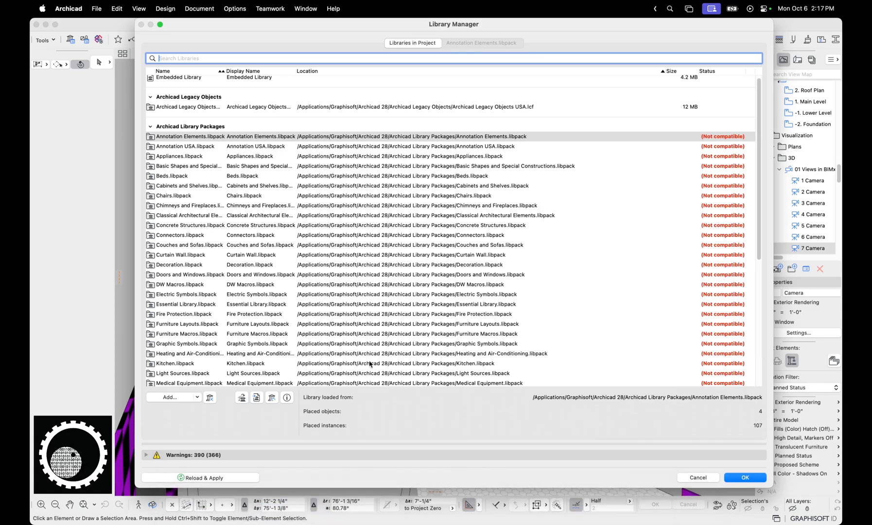
pyautogui.moveTo(343, 346)
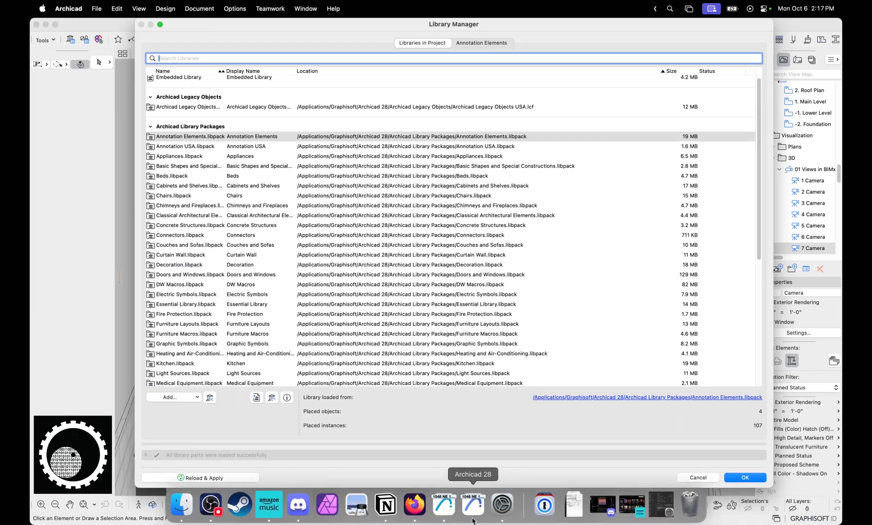
# Switch to the read-only project linked to Archicad 29 packages and confirm its library list with OK.
pyautogui.click(745, 477)
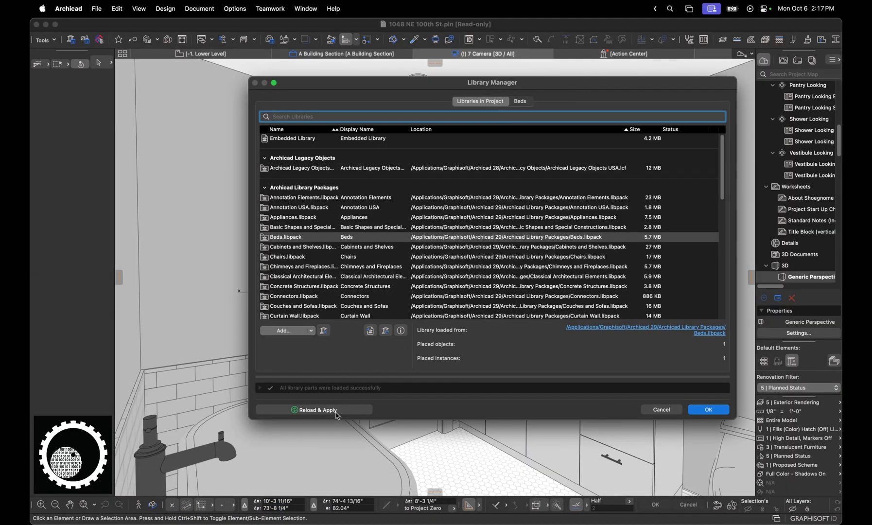
pyautogui.click(708, 409)
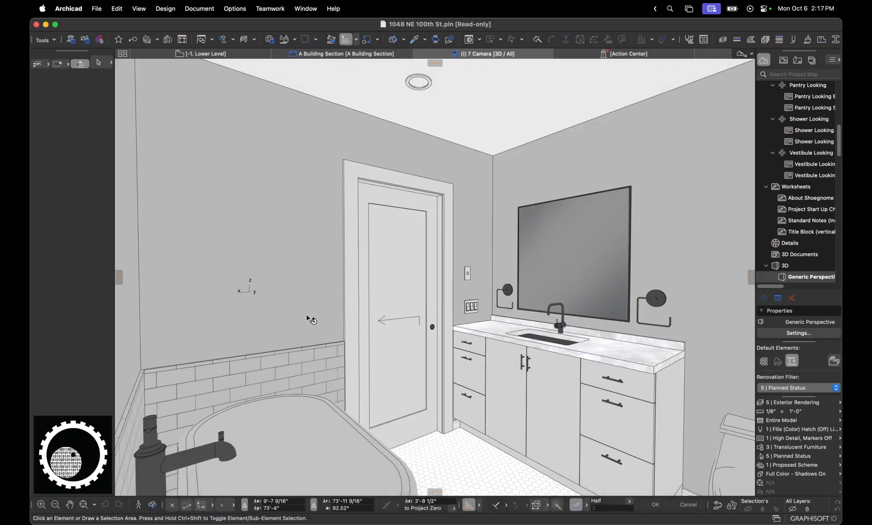
pyautogui.click(96, 8)
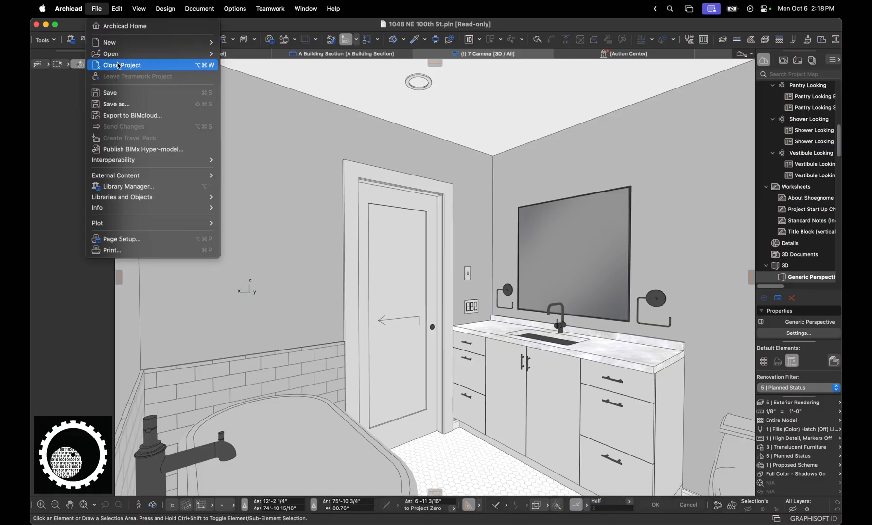
pyautogui.moveTo(110, 53)
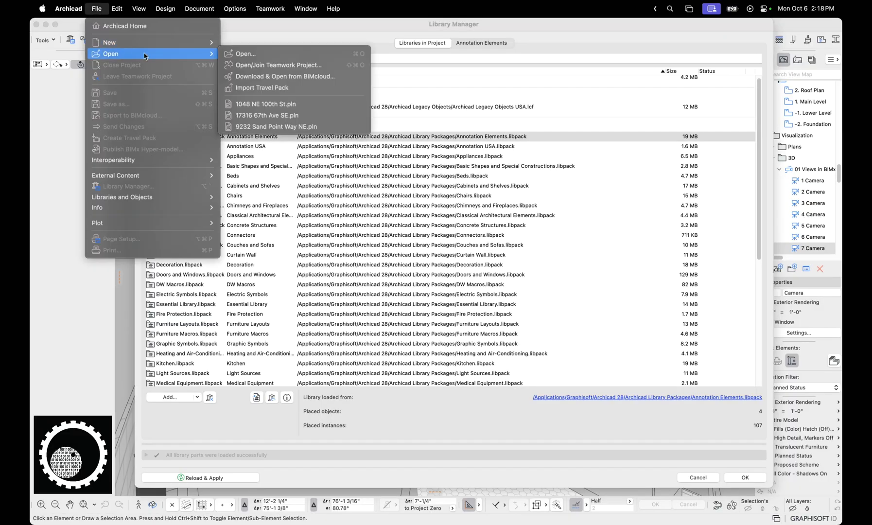
pyautogui.click(265, 104)
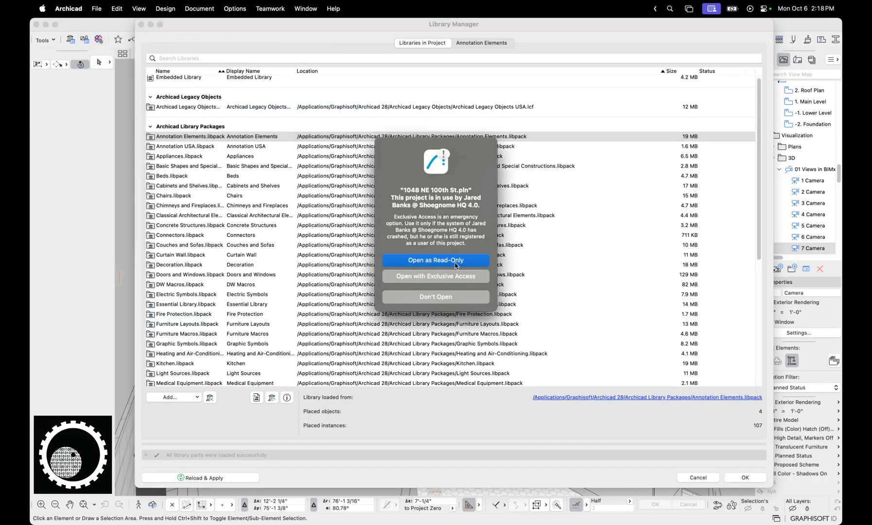
pyautogui.click(436, 260)
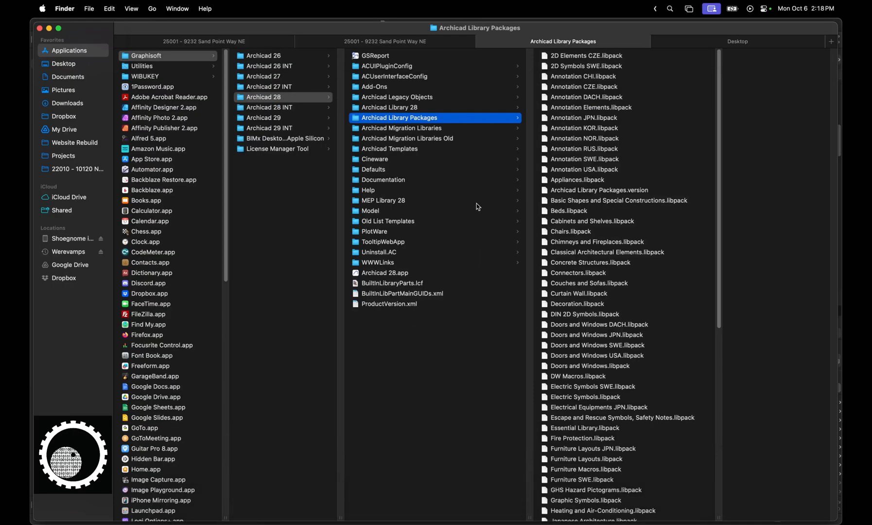
pyautogui.moveTo(414, 117)
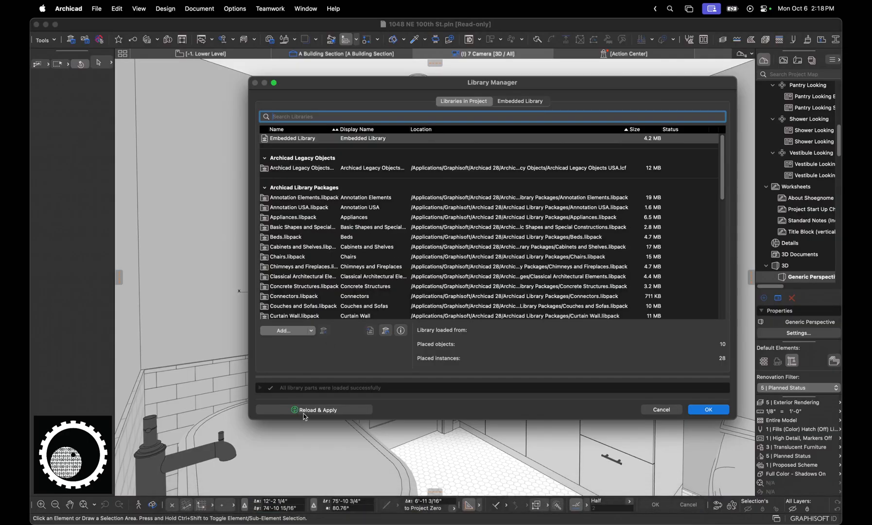
# Reload the libraries so the Archicad 28 packages show Missing with 390 warnings, glancing at the Add options.
pyautogui.click(317, 410)
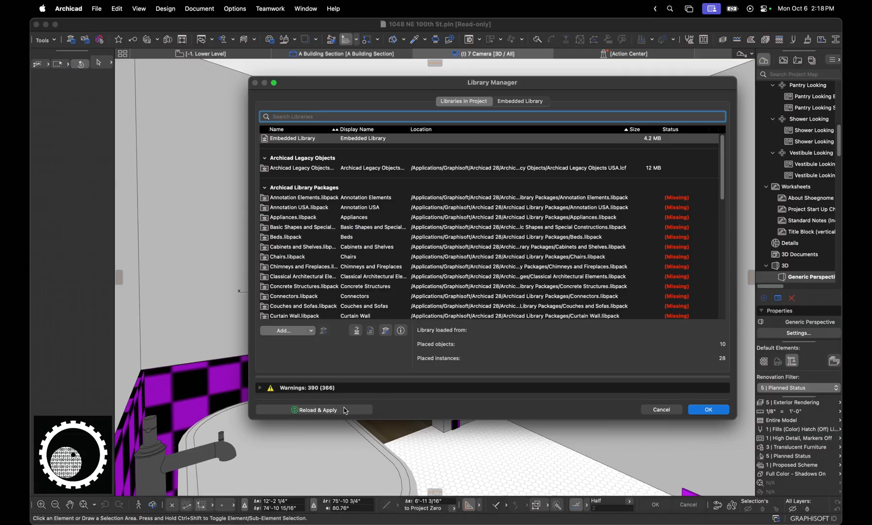
pyautogui.moveTo(310, 335)
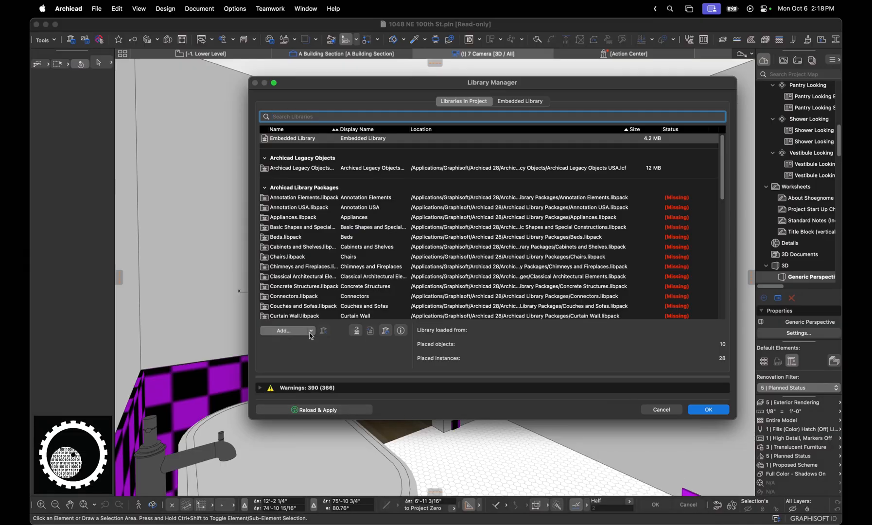
pyautogui.click(311, 331)
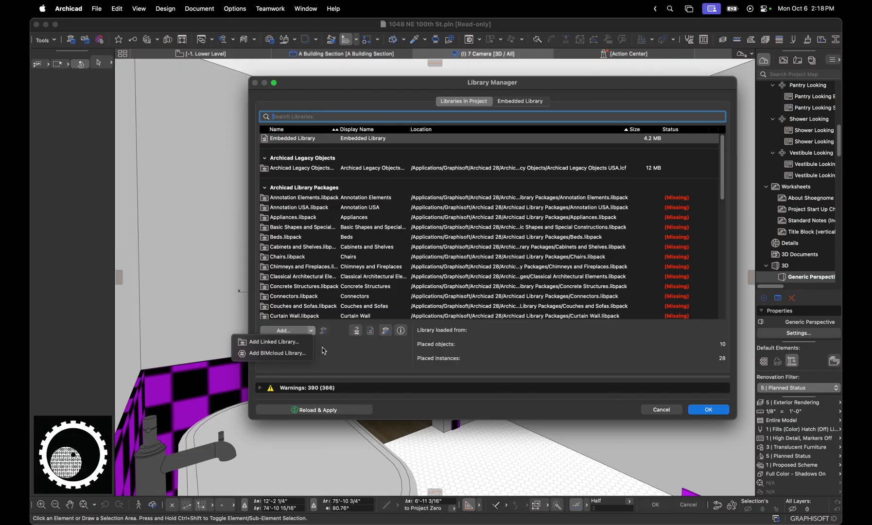
pyautogui.click(360, 347)
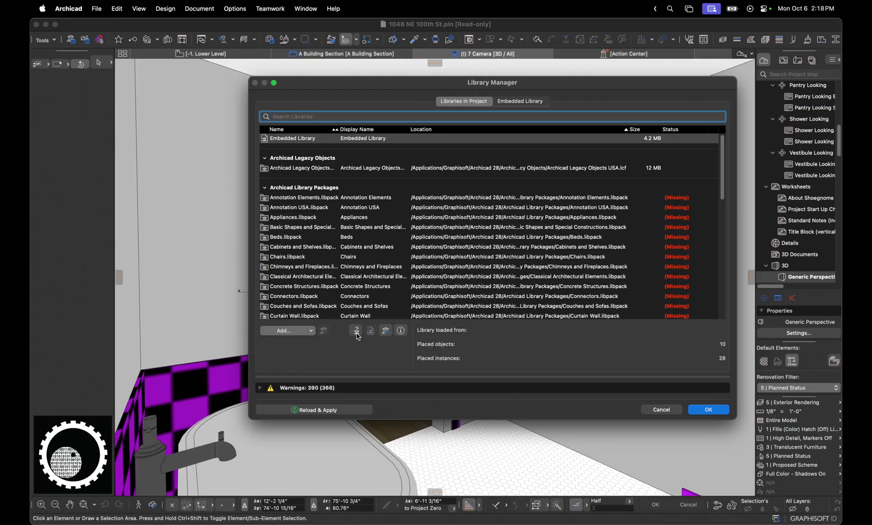
# Migrate the project's libraries to the migration libraries, confirm, and reload them.
pyautogui.click(356, 330)
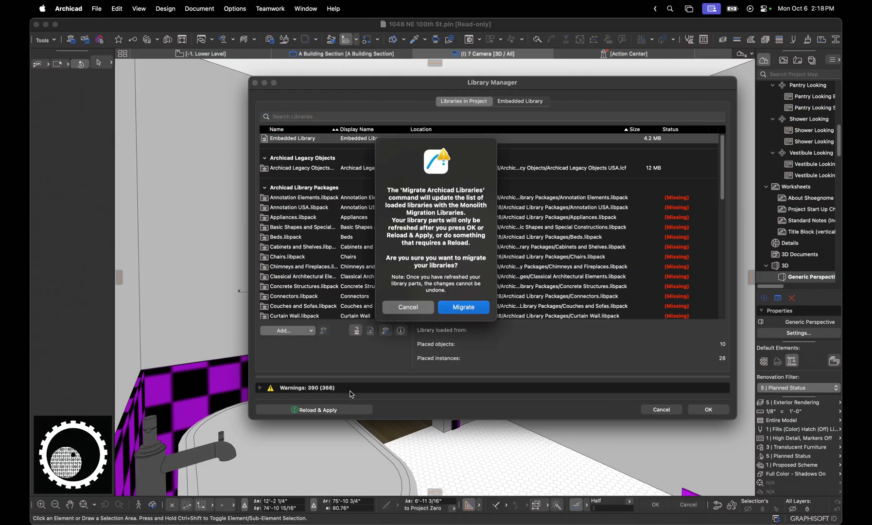
pyautogui.moveTo(464, 308)
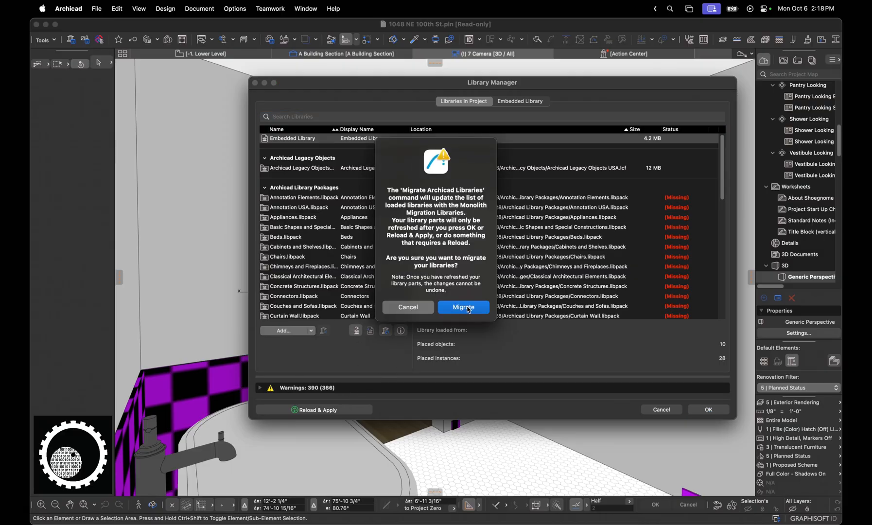
pyautogui.click(464, 307)
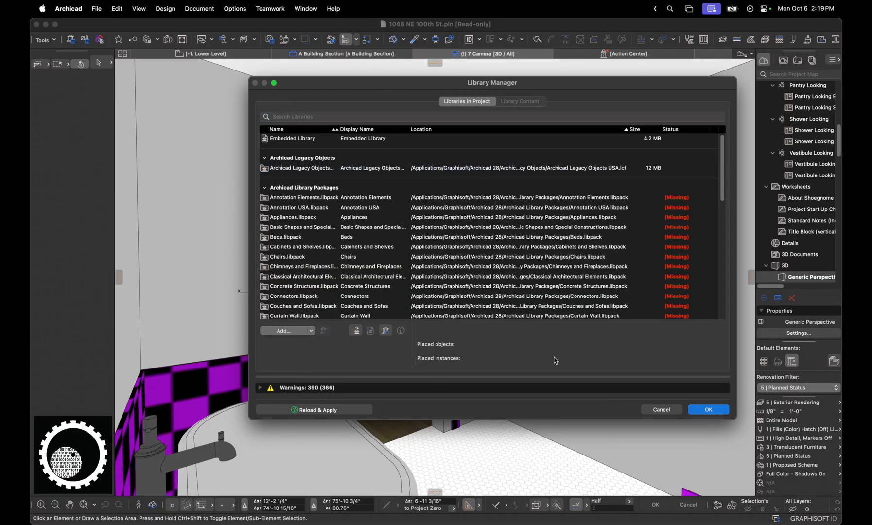
pyautogui.moveTo(328, 415)
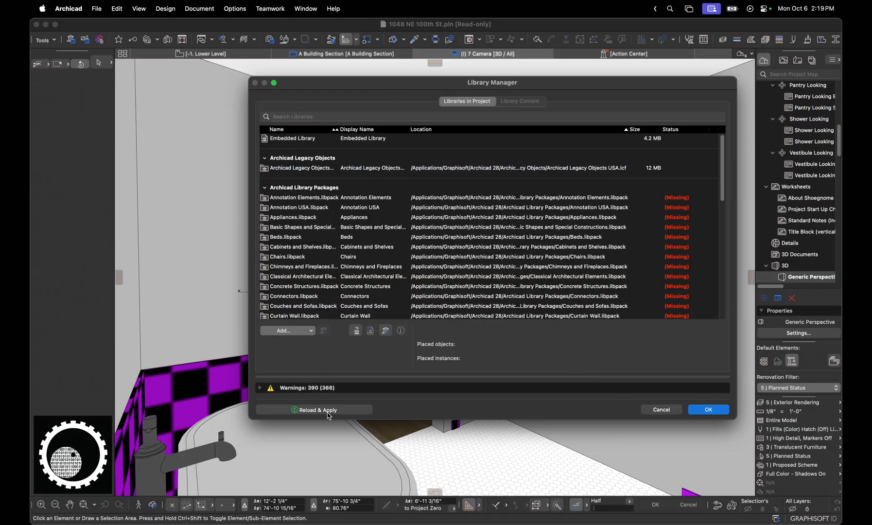
pyautogui.moveTo(446, 426)
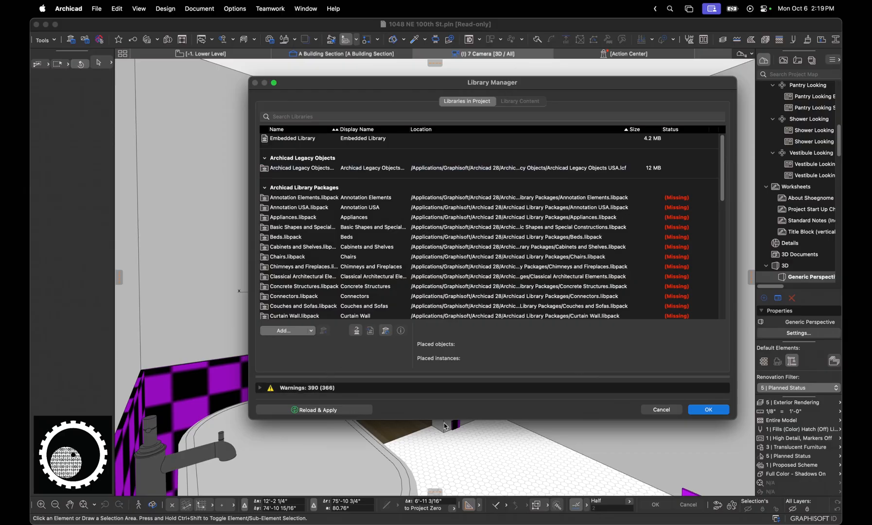
pyautogui.click(707, 409)
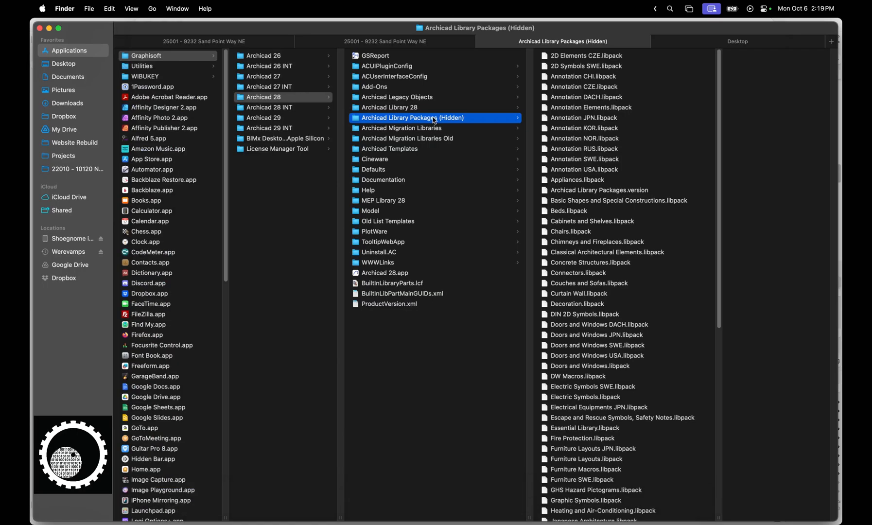
pyautogui.moveTo(483, 121)
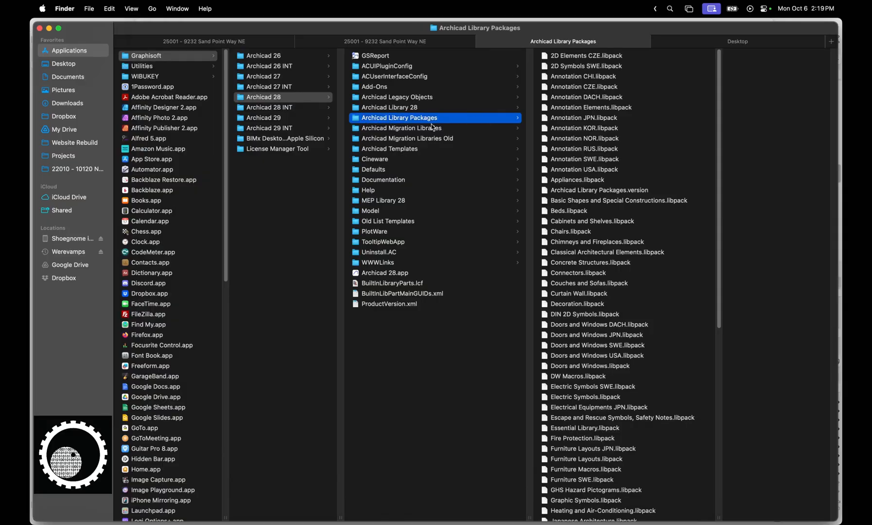
pyautogui.moveTo(386, 121)
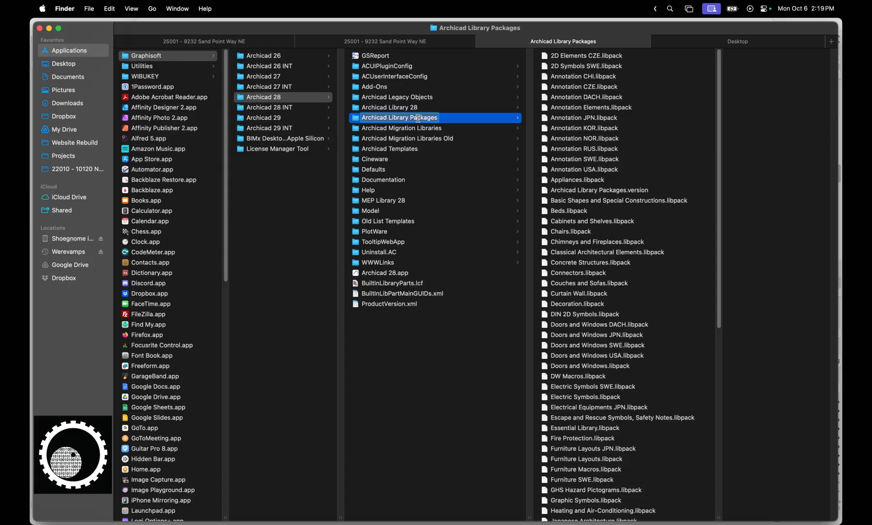
# Select the Archicad Migration Libraries Old folder to view its contents.
pyautogui.click(407, 138)
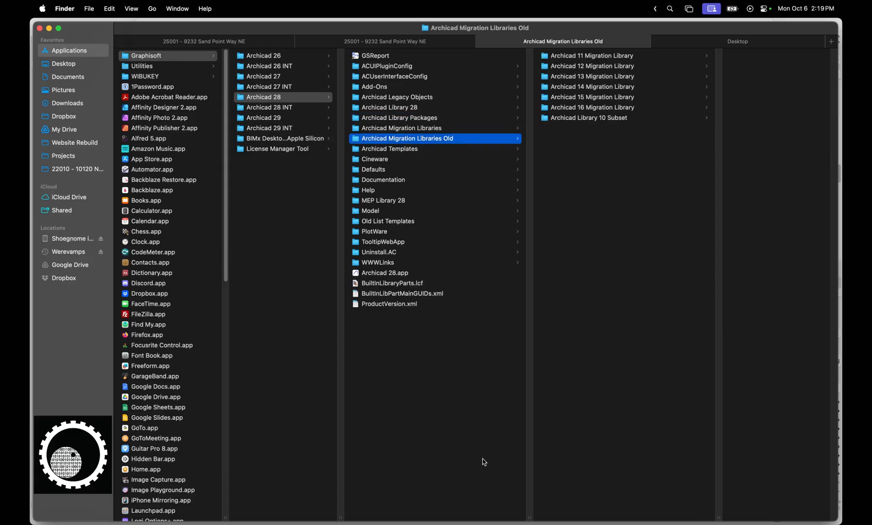
pyautogui.moveTo(476, 512)
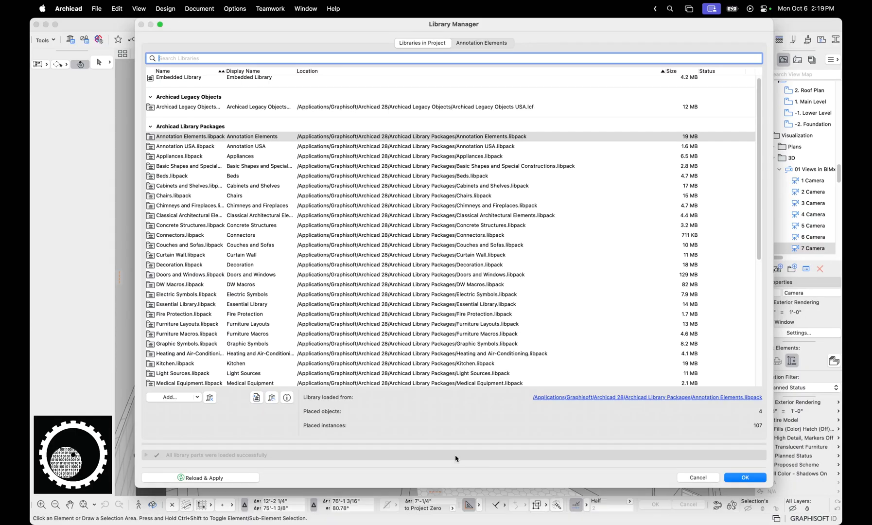
pyautogui.moveTo(427, 488)
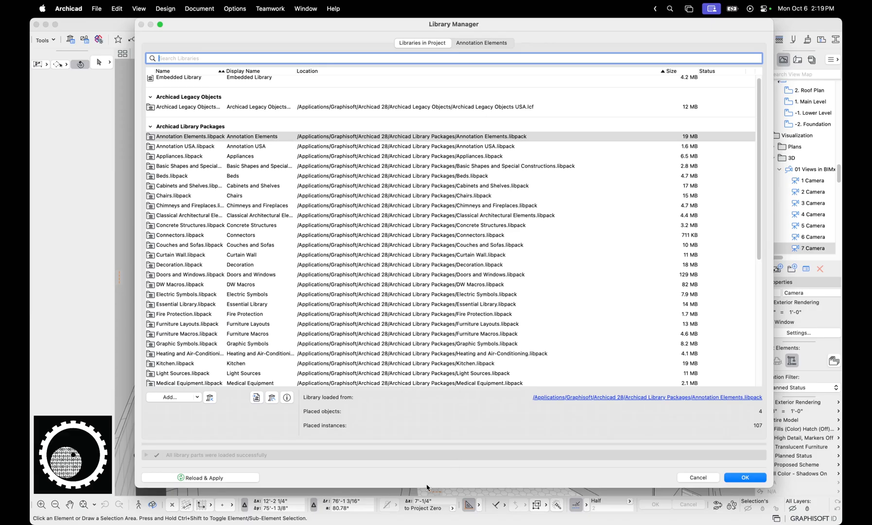
pyautogui.moveTo(210, 505)
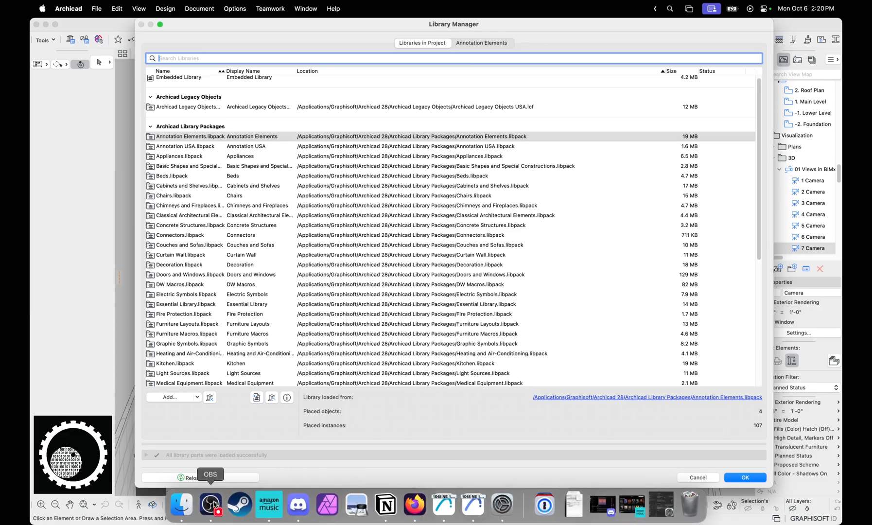